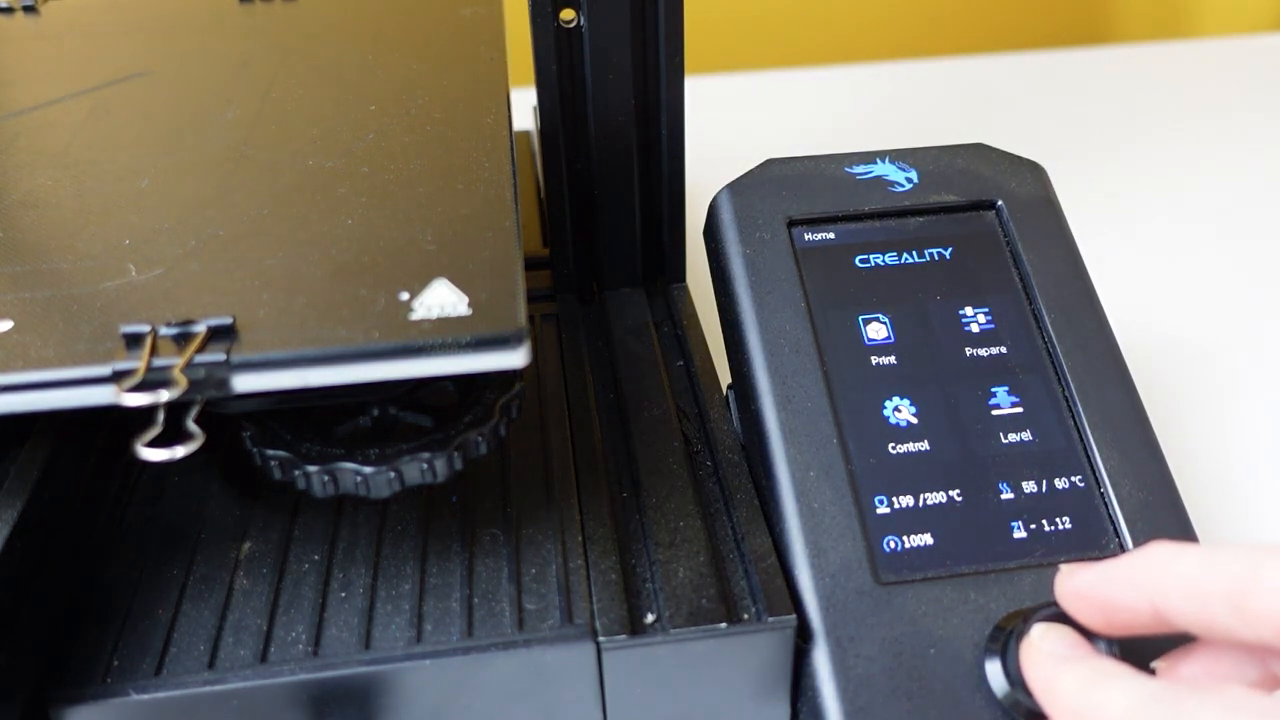
left_click(1008, 340)
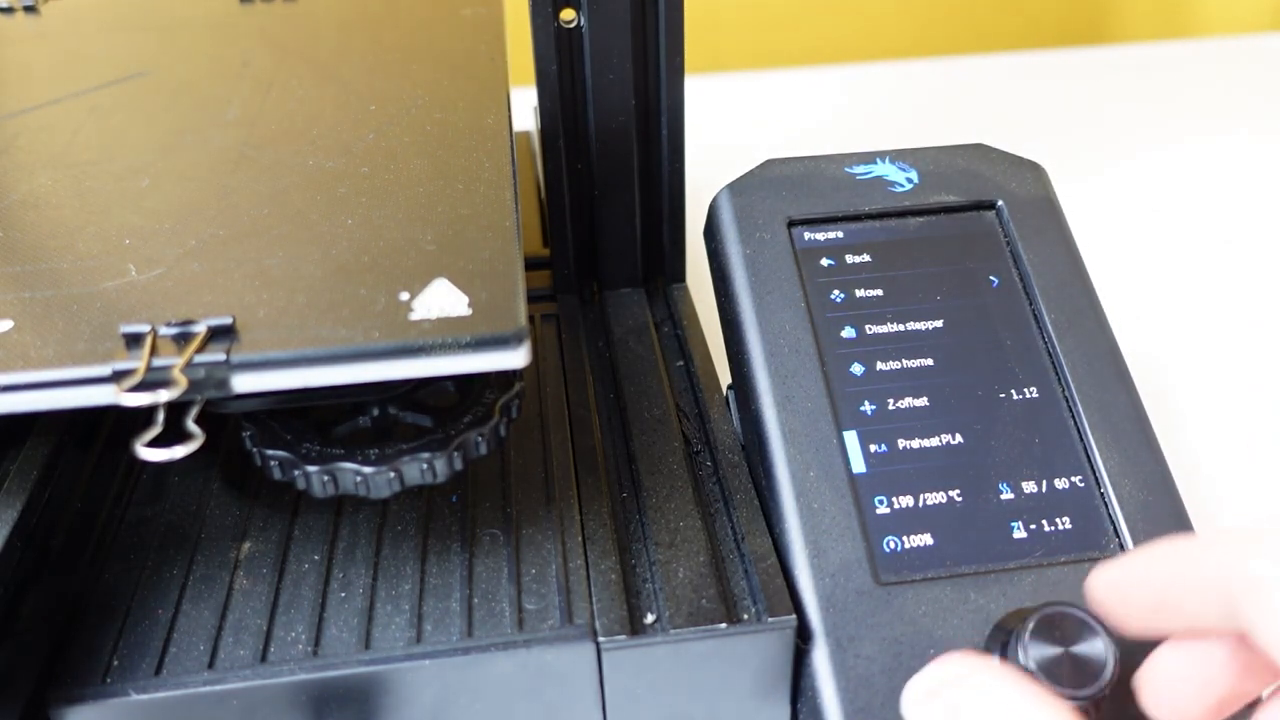
left_click(852, 258)
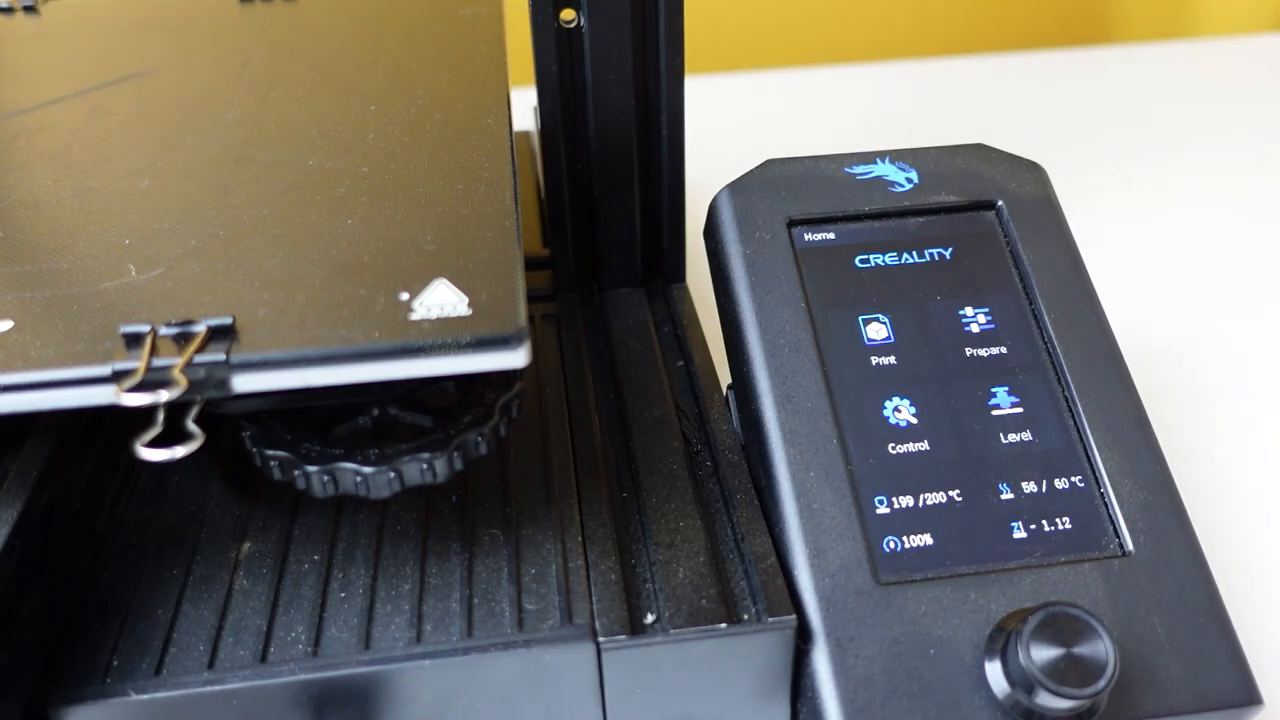